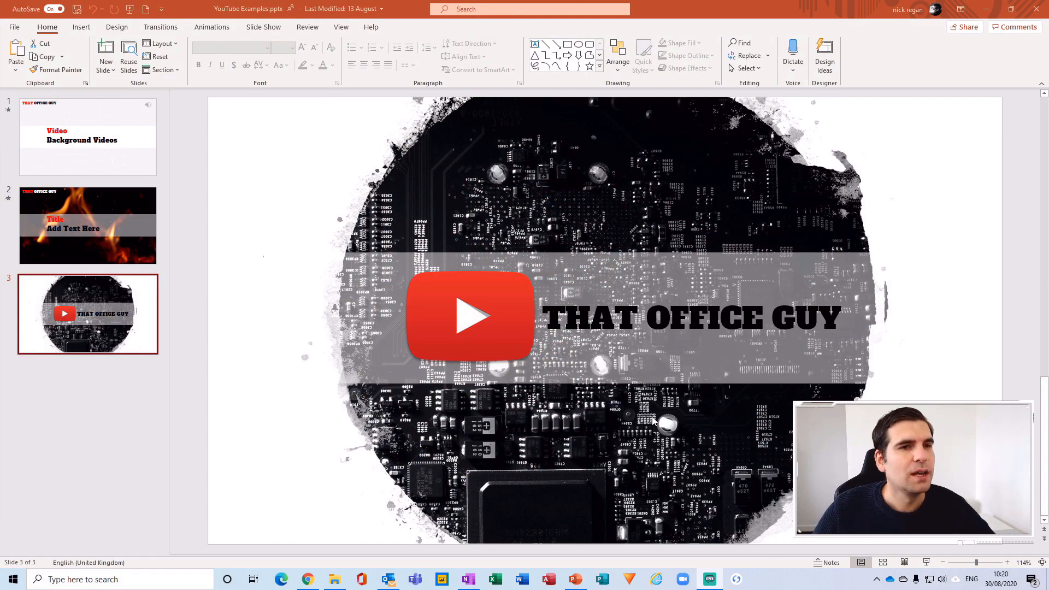
{"action": "mouse_move", "coordinate": [210, 241]}
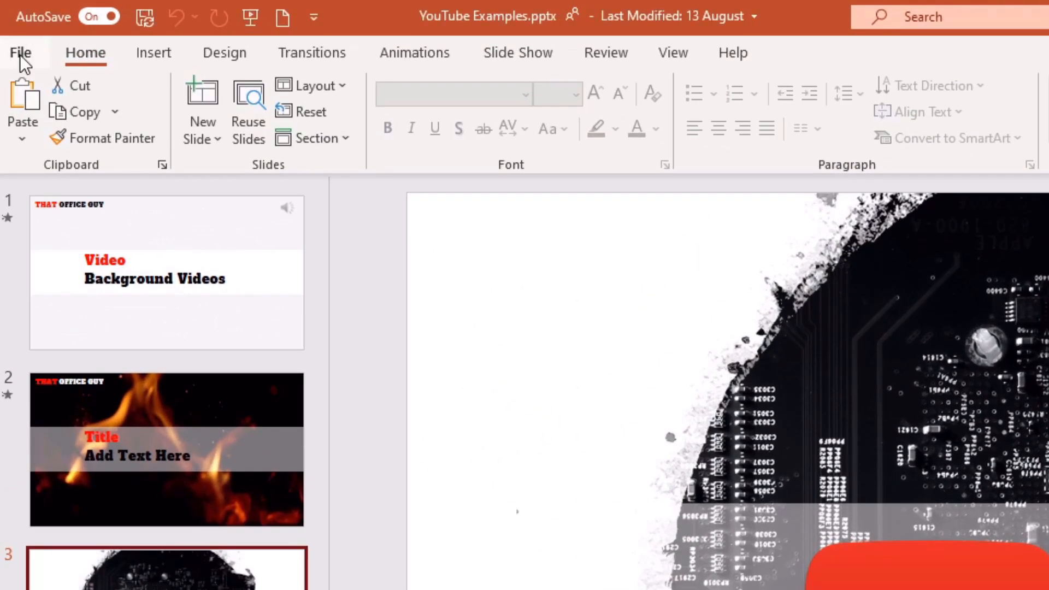
- Open PowerPoint's File backstage and scroll to the Account page's Office Updates options
{"action": "left_click", "coordinate": [20, 53]}
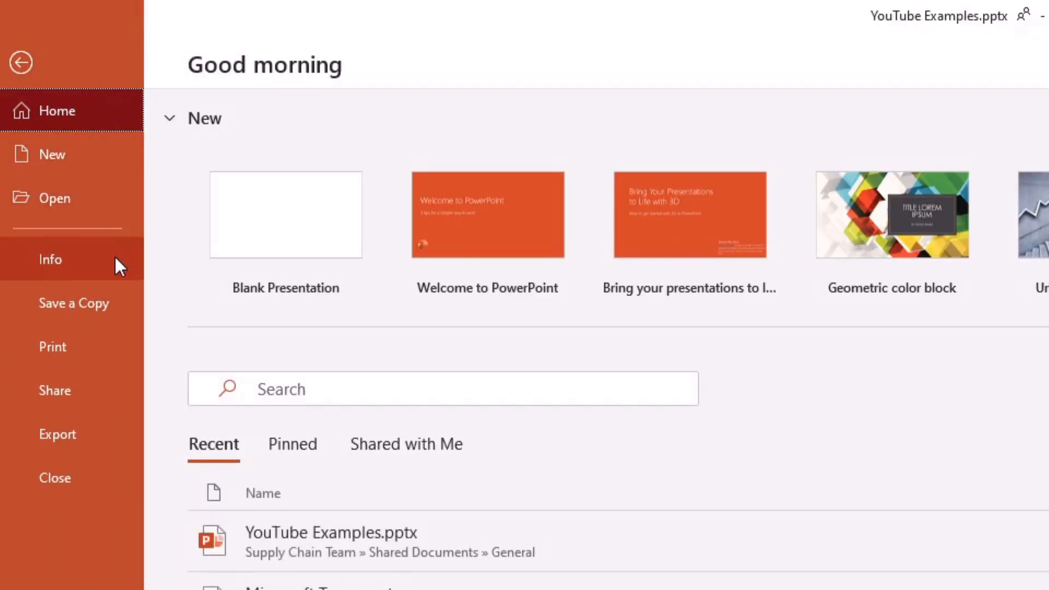
{"action": "scroll", "scroll_direction": "down", "scroll_amount": 3}
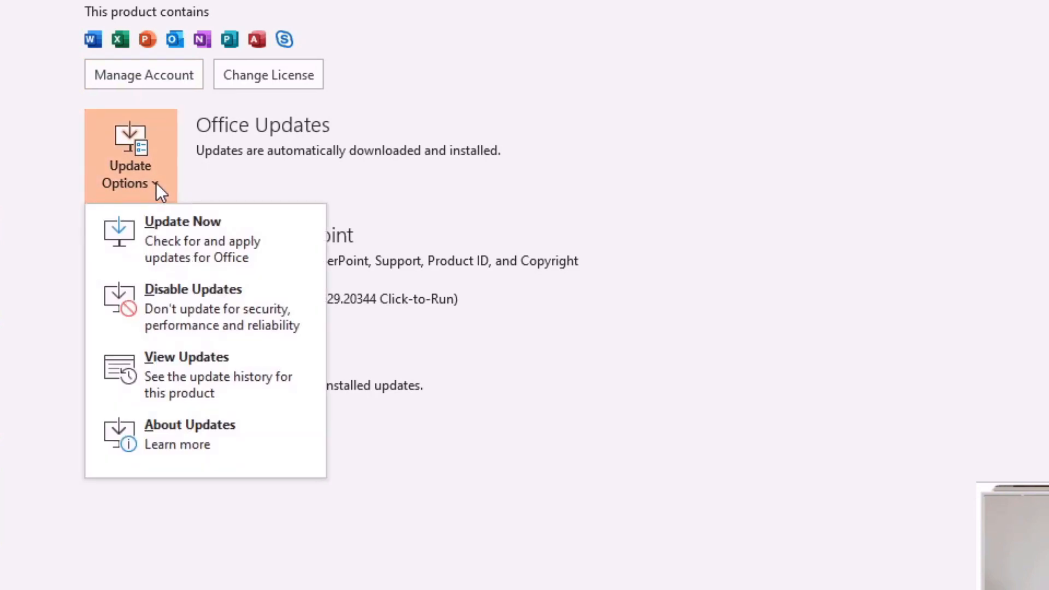
{"action": "mouse_move", "coordinate": [211, 257]}
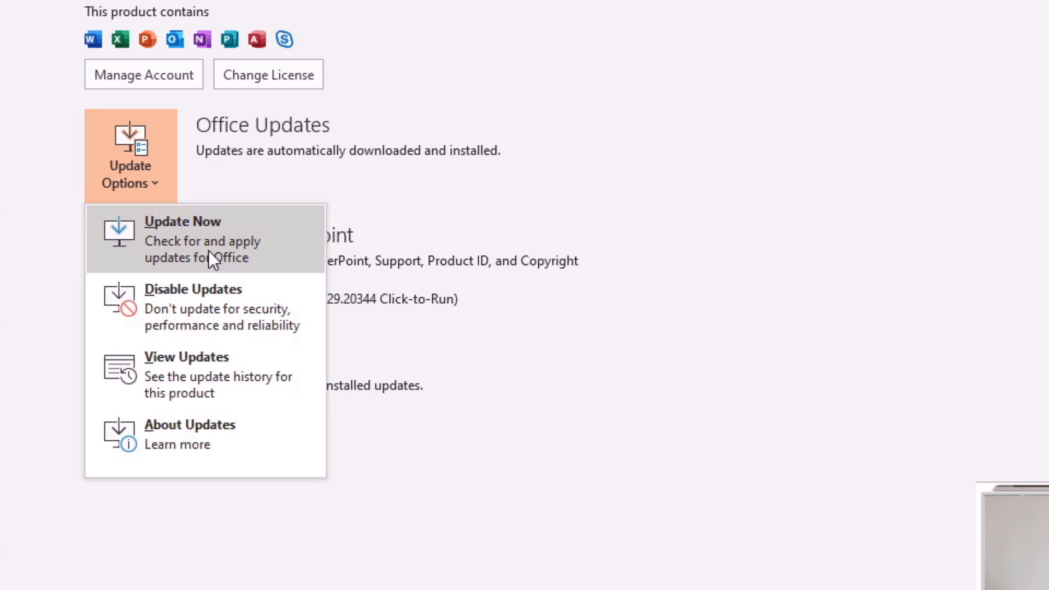
{"action": "mouse_move", "coordinate": [204, 243]}
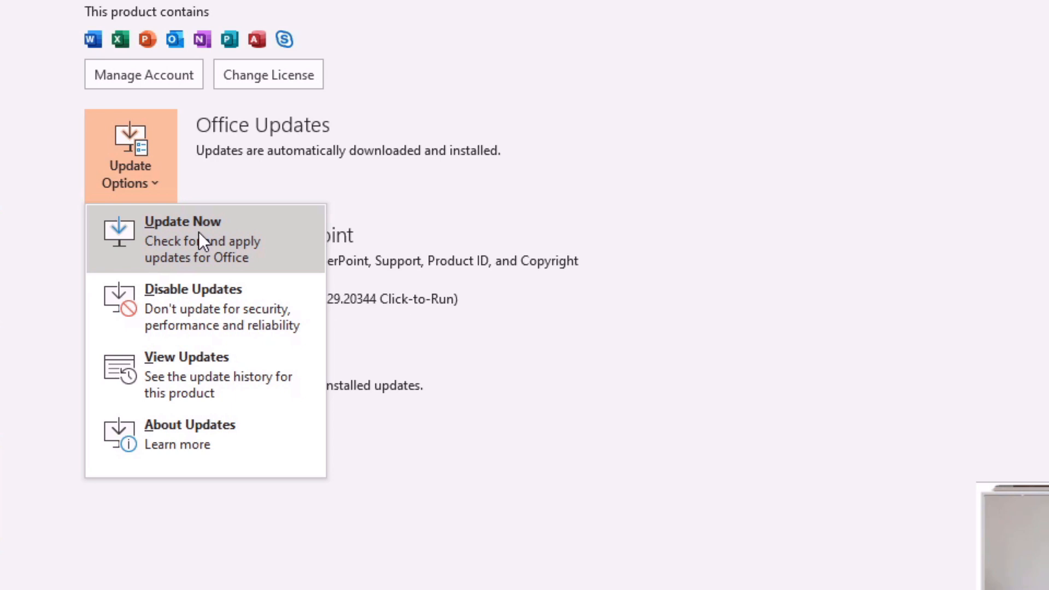
- Choose Update Now to check for and apply Office updates
{"action": "left_click", "coordinate": [130, 164]}
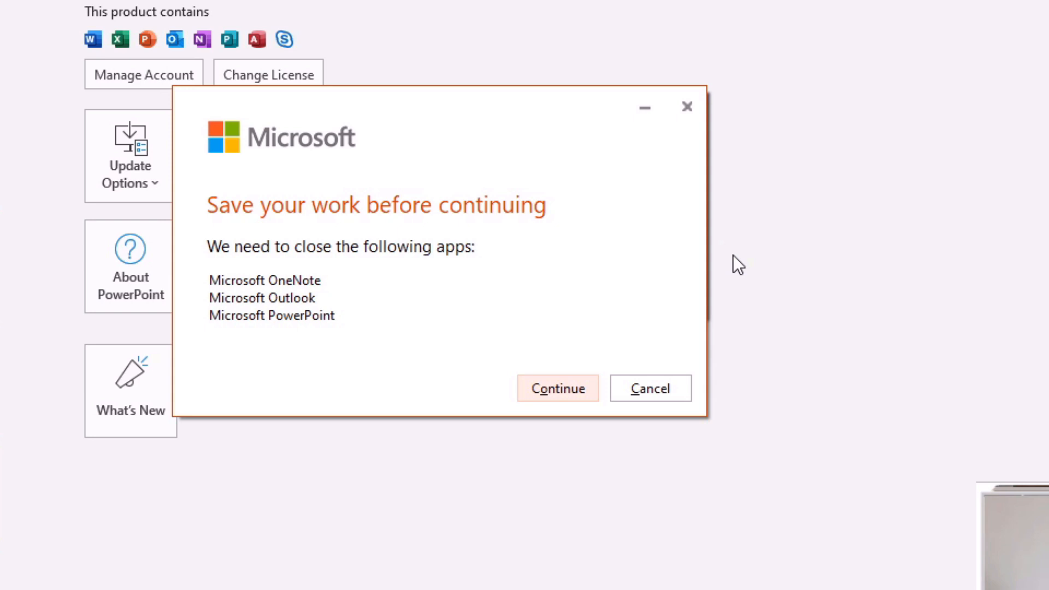
{"action": "mouse_move", "coordinate": [518, 429]}
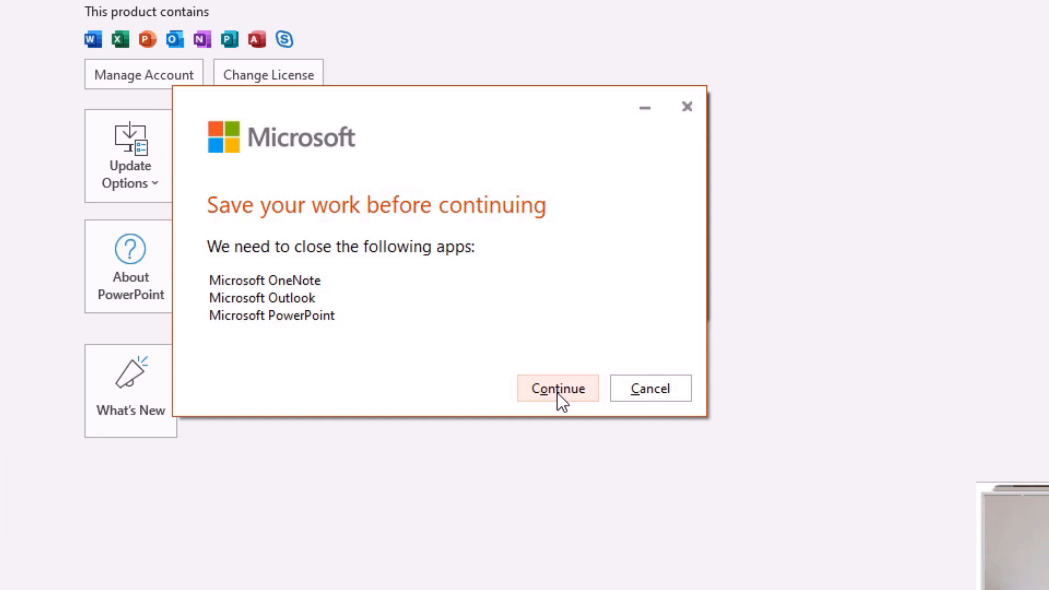
- Let OneNote, Outlook and PowerPoint close, install the updates, and dismiss the confirmation
{"action": "left_click", "coordinate": [557, 387]}
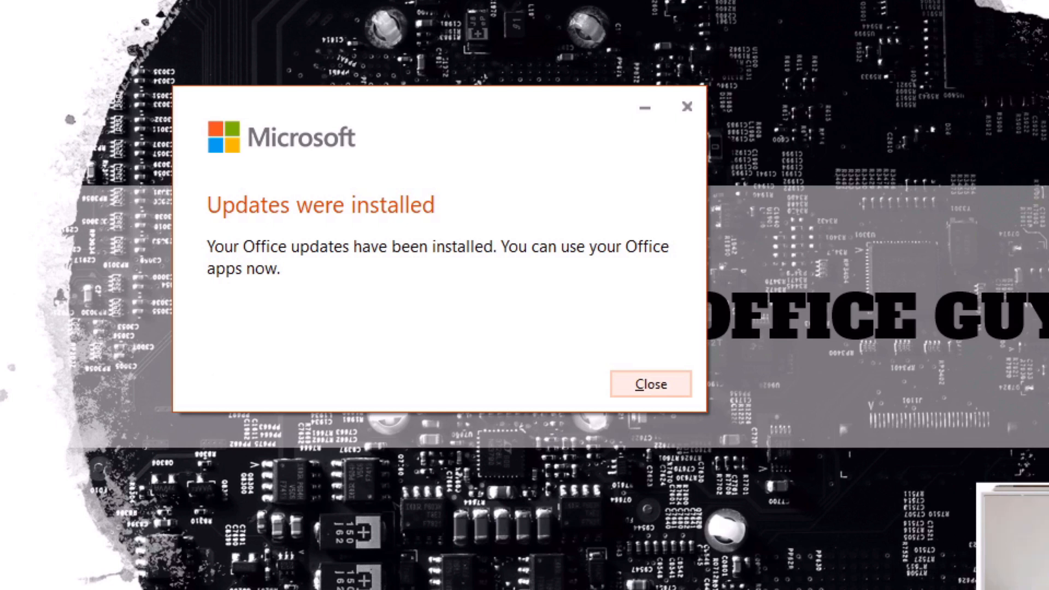
{"action": "mouse_move", "coordinate": [272, 321]}
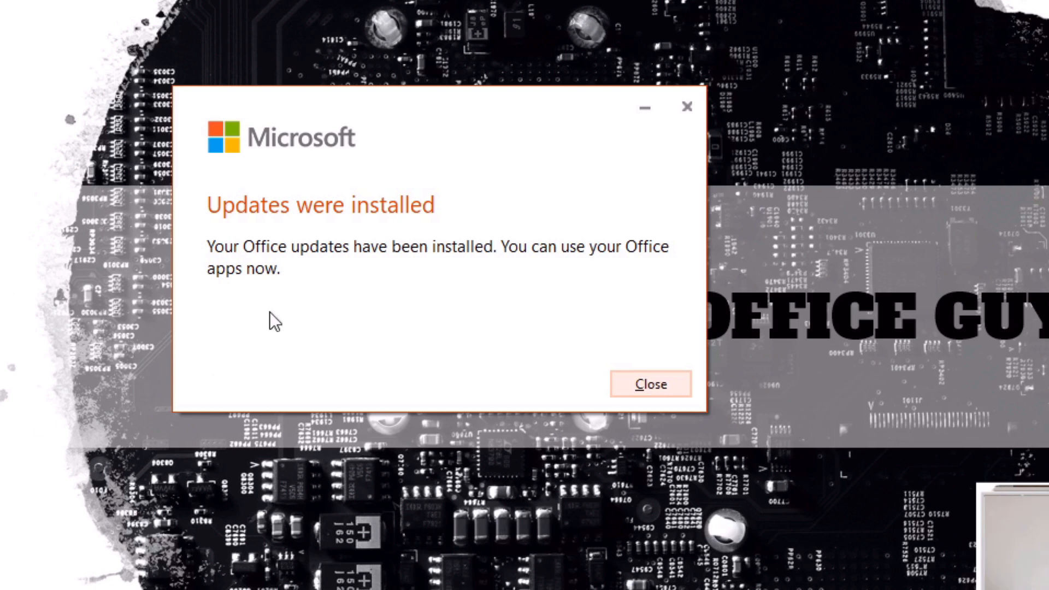
{"action": "mouse_move", "coordinate": [271, 326]}
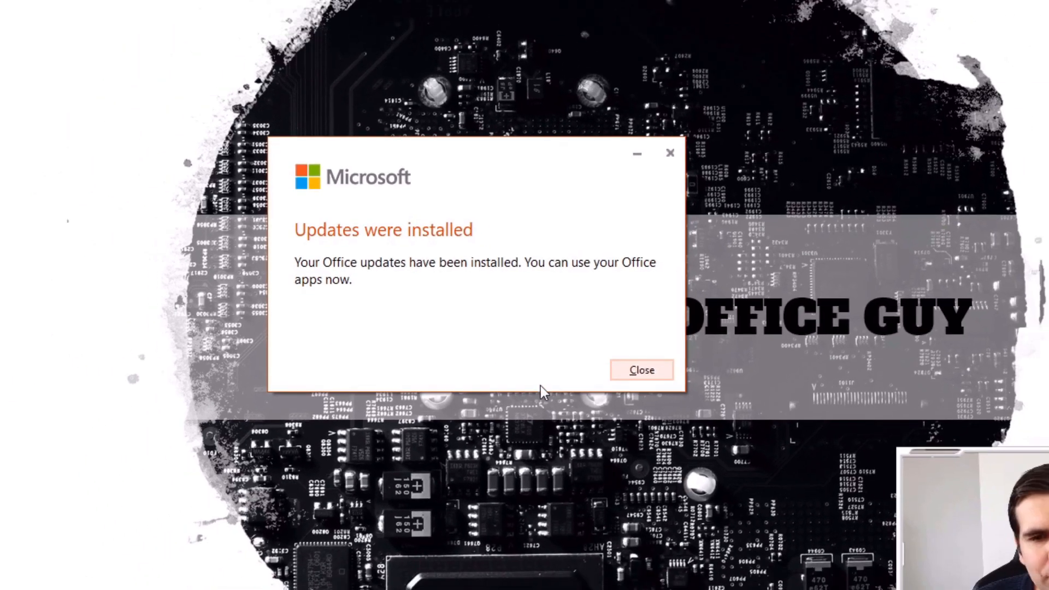
{"action": "left_click", "coordinate": [640, 370]}
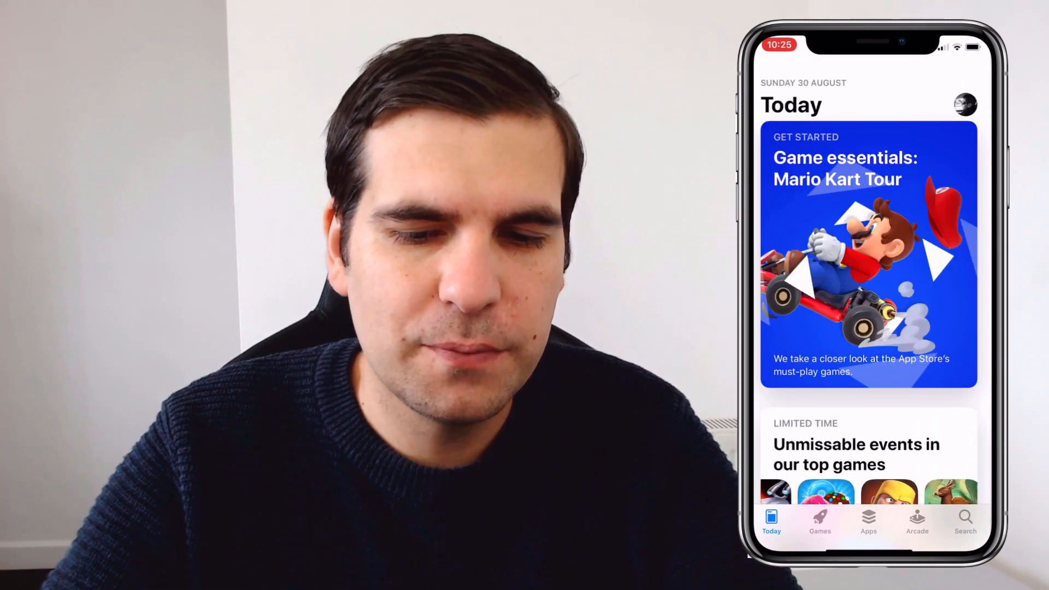
{"action": "left_click", "coordinate": [963, 105]}
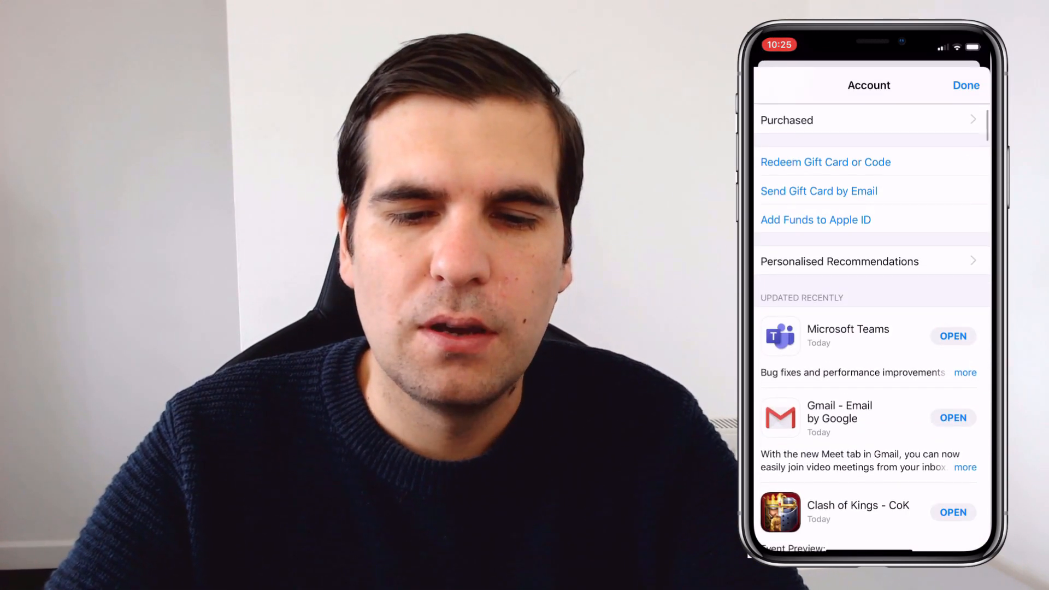
{"action": "scroll", "scroll_direction": "down", "scroll_amount": 3}
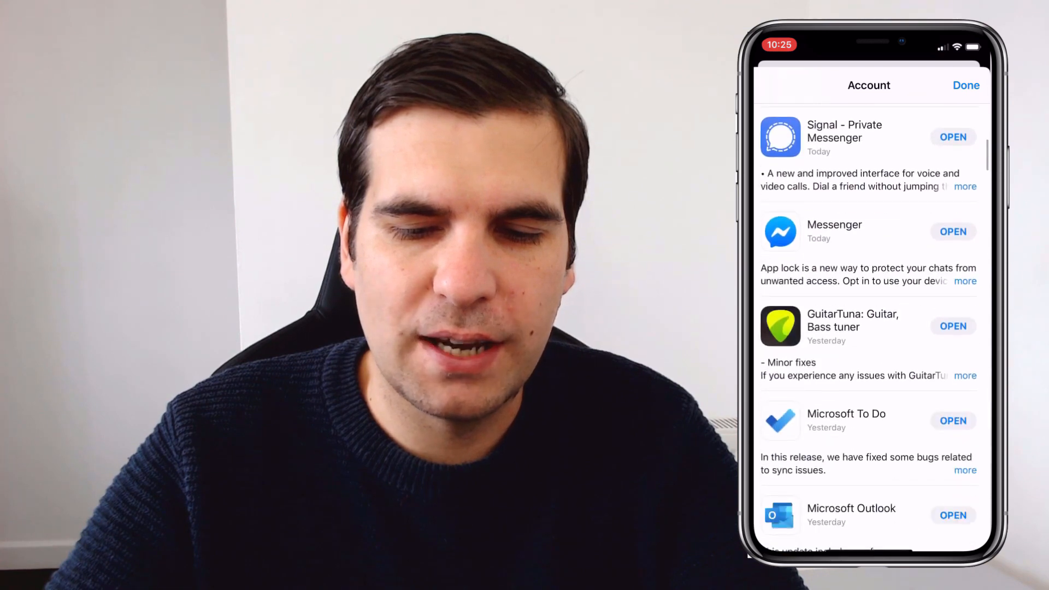
{"action": "scroll", "scroll_direction": "down", "scroll_amount": 3}
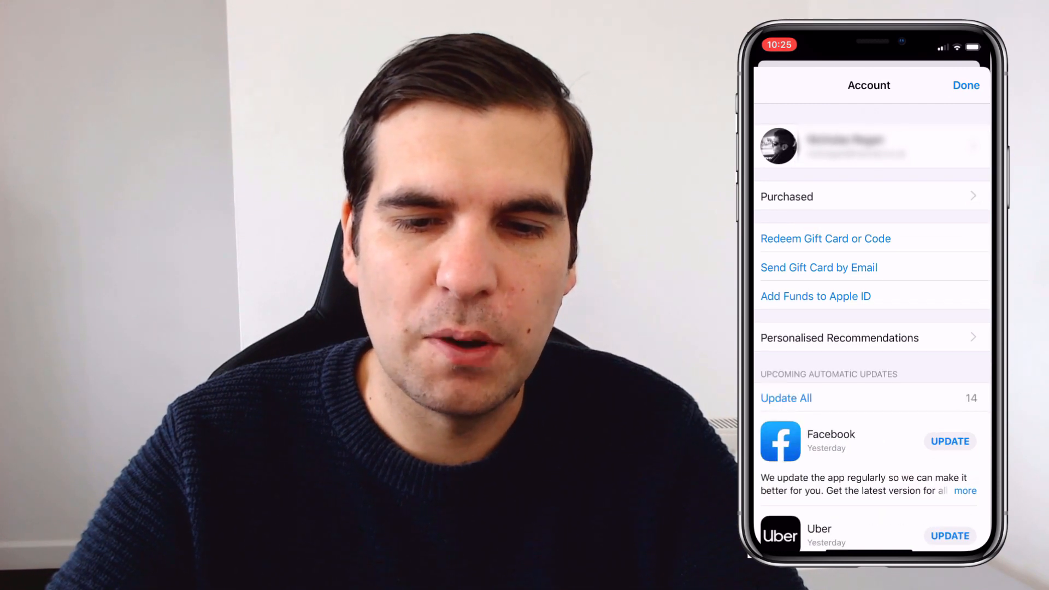
{"action": "scroll", "scroll_direction": "down", "scroll_amount": 3}
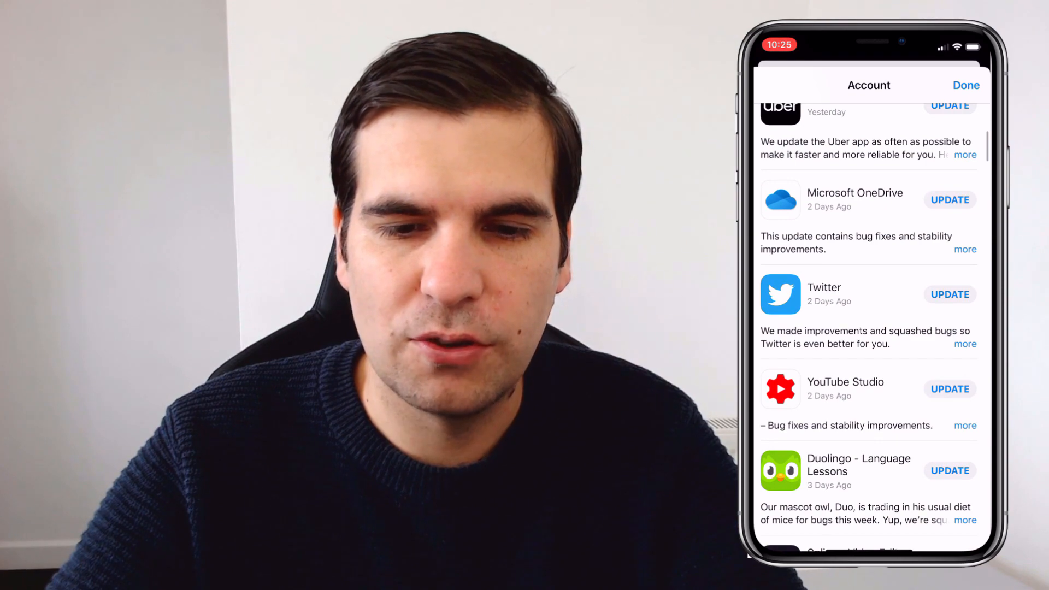
{"action": "scroll", "scroll_direction": "down", "scroll_amount": 3}
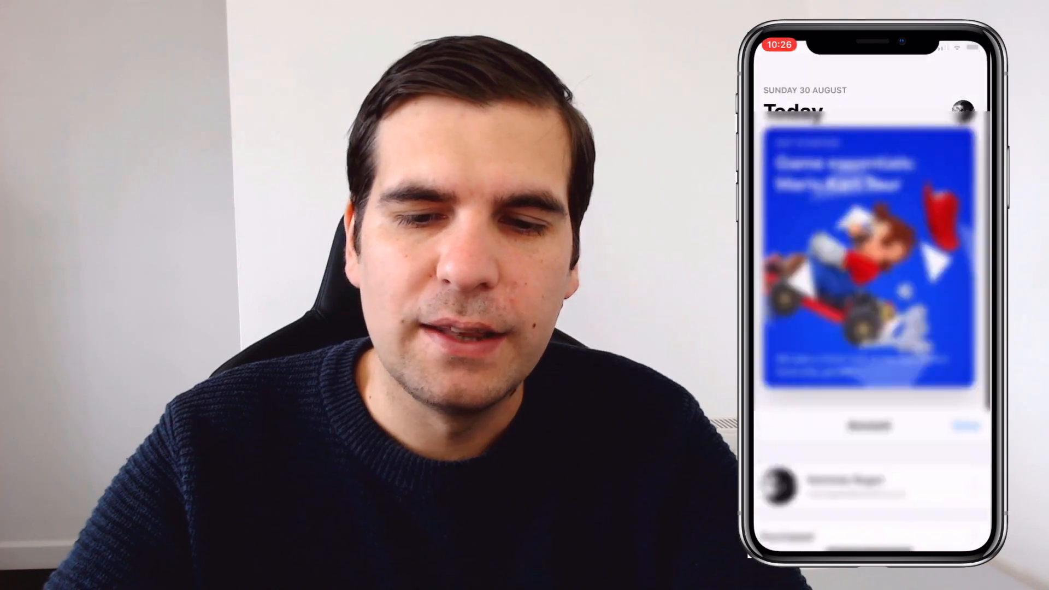
- Search the App Store for 'Powe' and confirm Microsoft PowerPoint is already up to date
{"action": "left_click", "coordinate": [965, 522]}
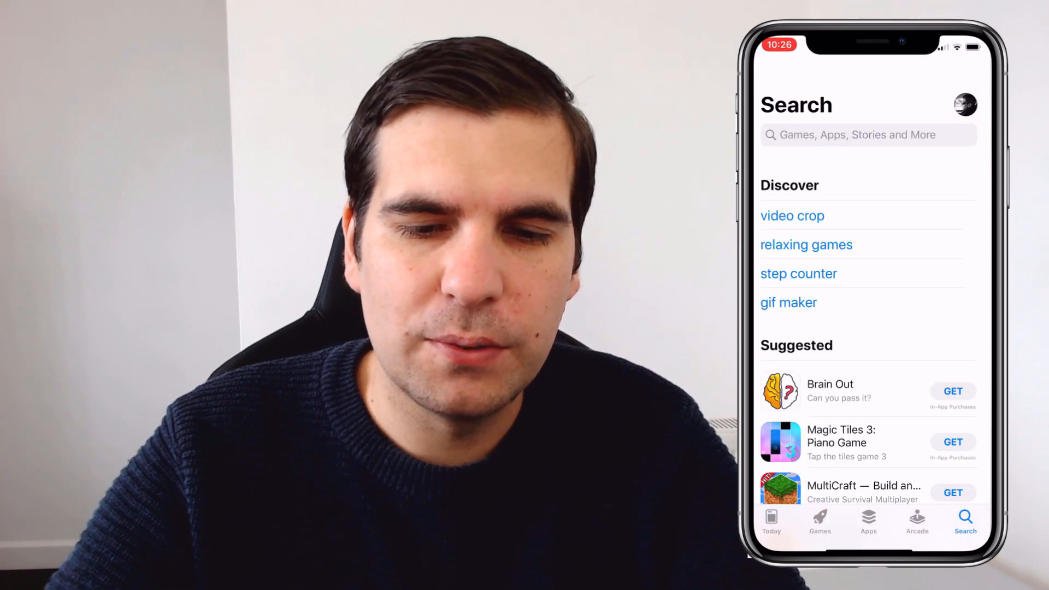
{"action": "type", "text": "Powe"}
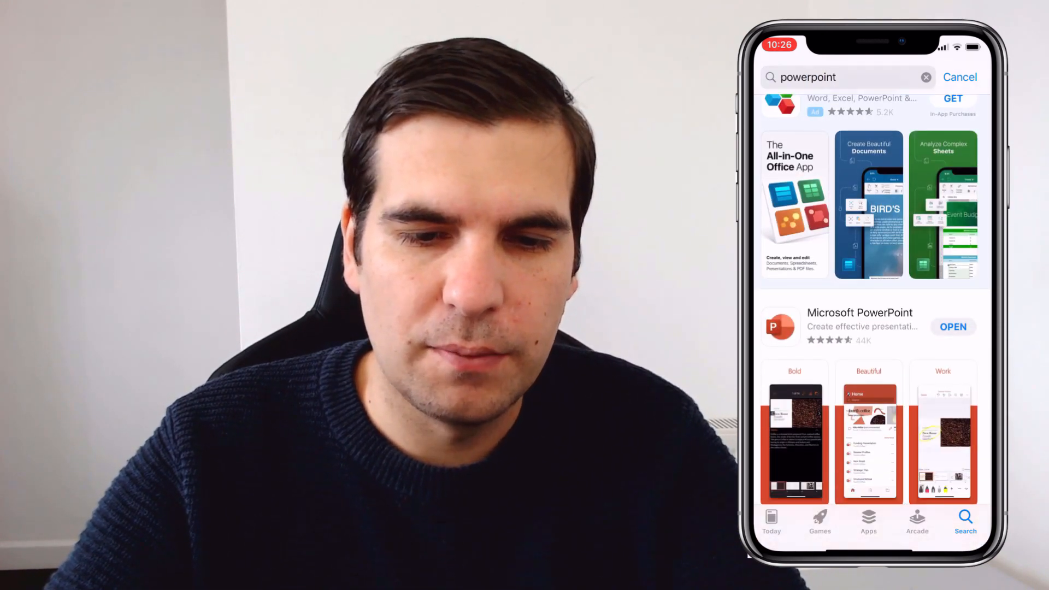
{"action": "left_click", "coordinate": [859, 312]}
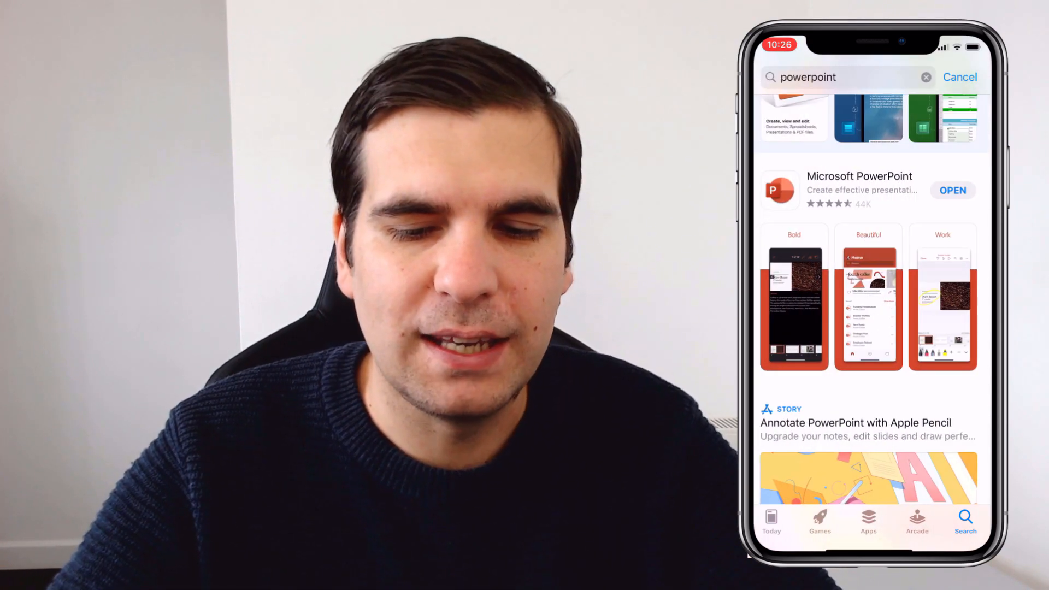
- Search for 'Onedrive' and start the Microsoft OneDrive update
{"action": "type", "text": "One"}
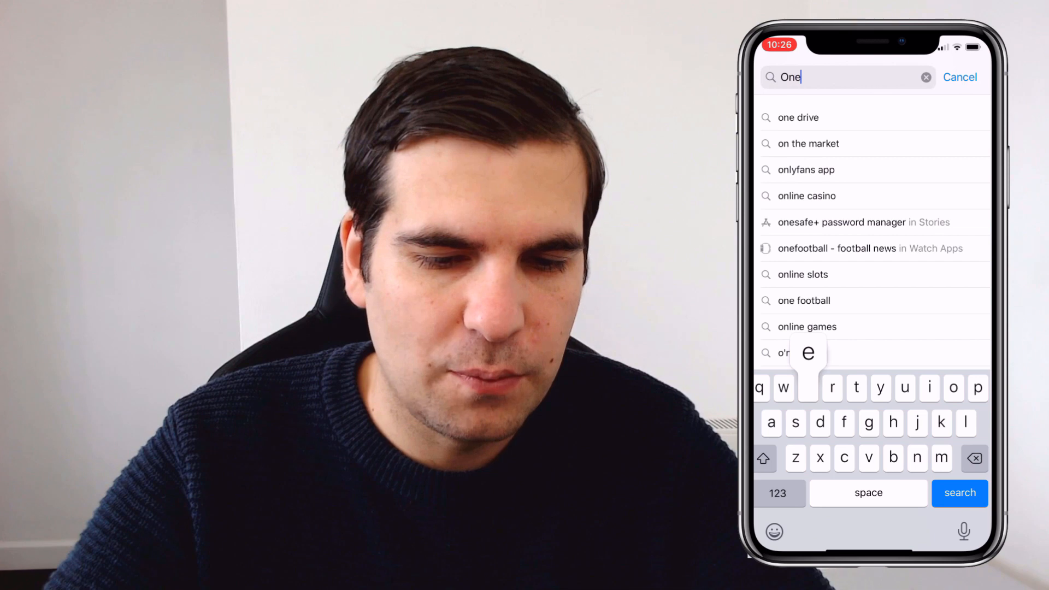
{"action": "type", "text": "drive"}
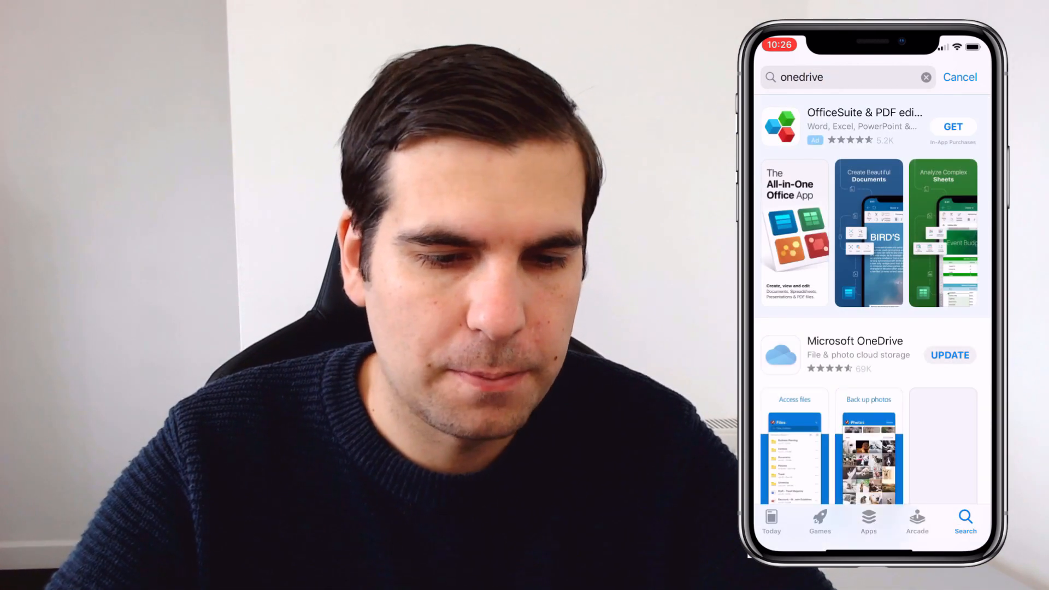
{"action": "scroll", "scroll_direction": "down", "scroll_amount": 3}
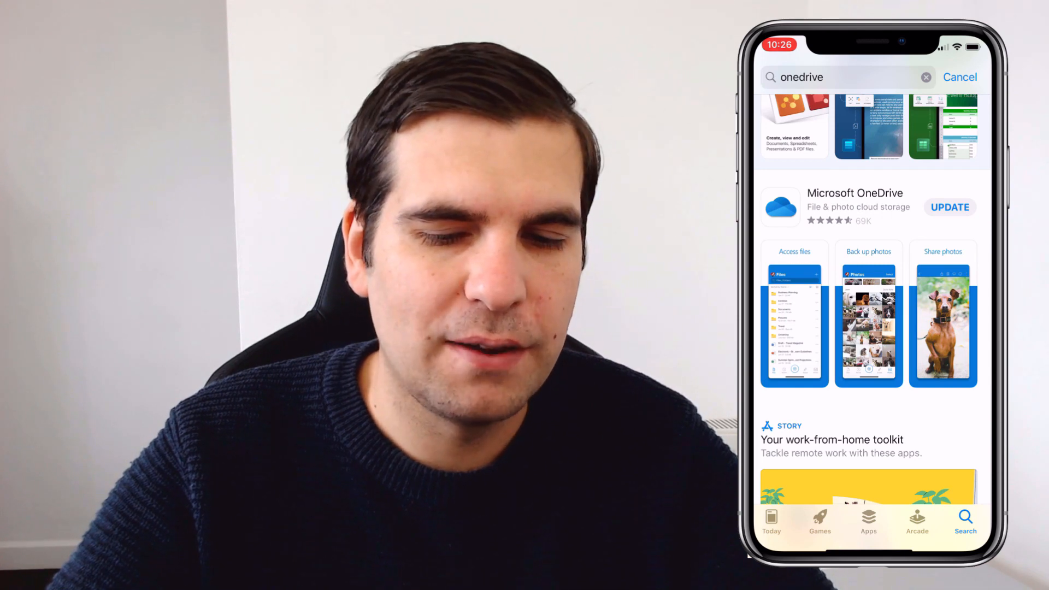
{"action": "left_click", "coordinate": [950, 207]}
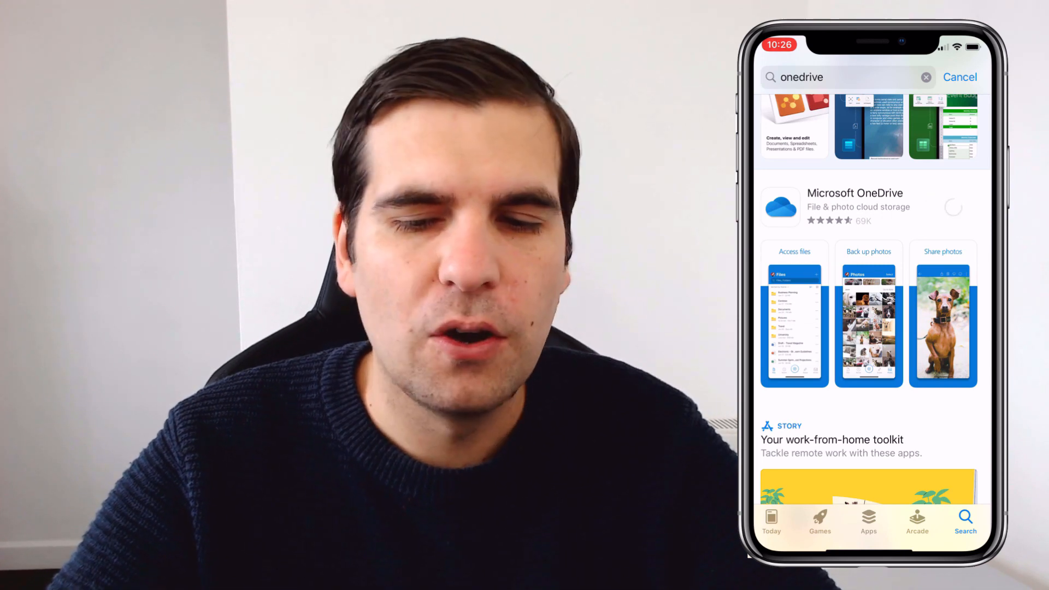